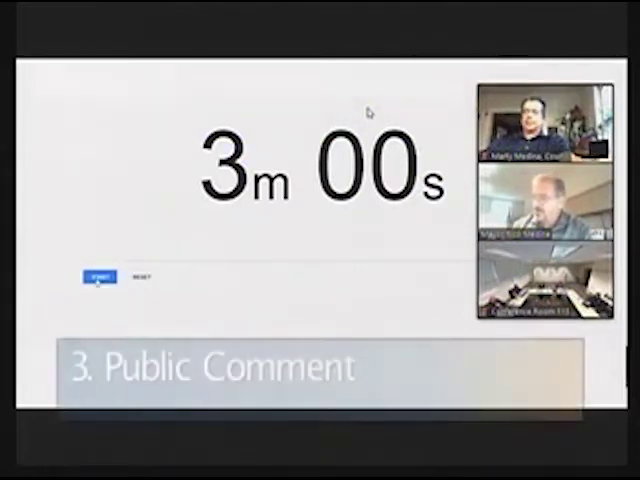
Run the public comment countdown from 3m 00s to 1m 39s, then reset it to 3m 00s.
left_click(99, 277)
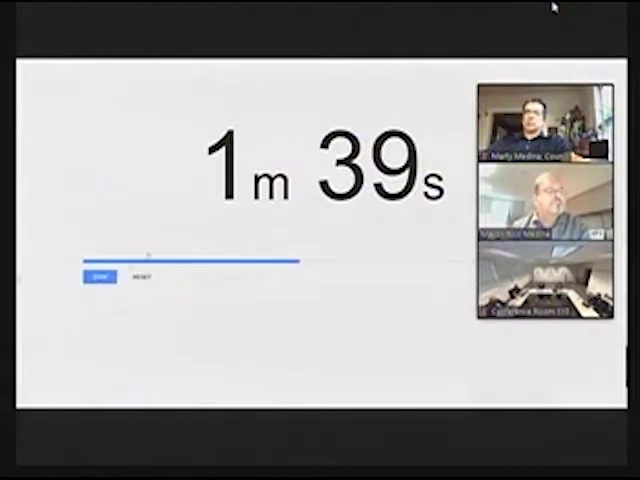
left_click(138, 277)
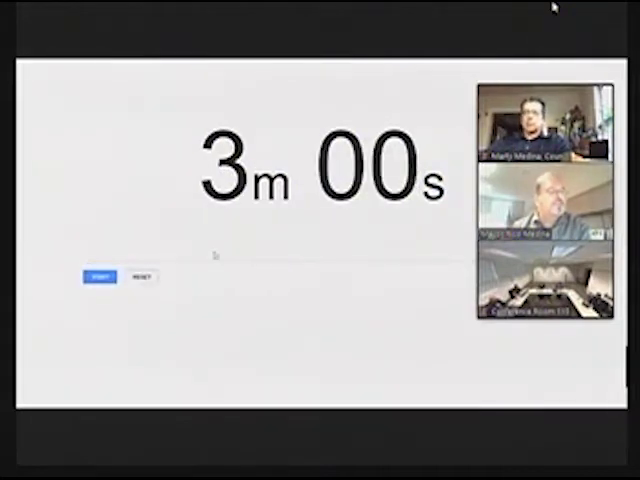